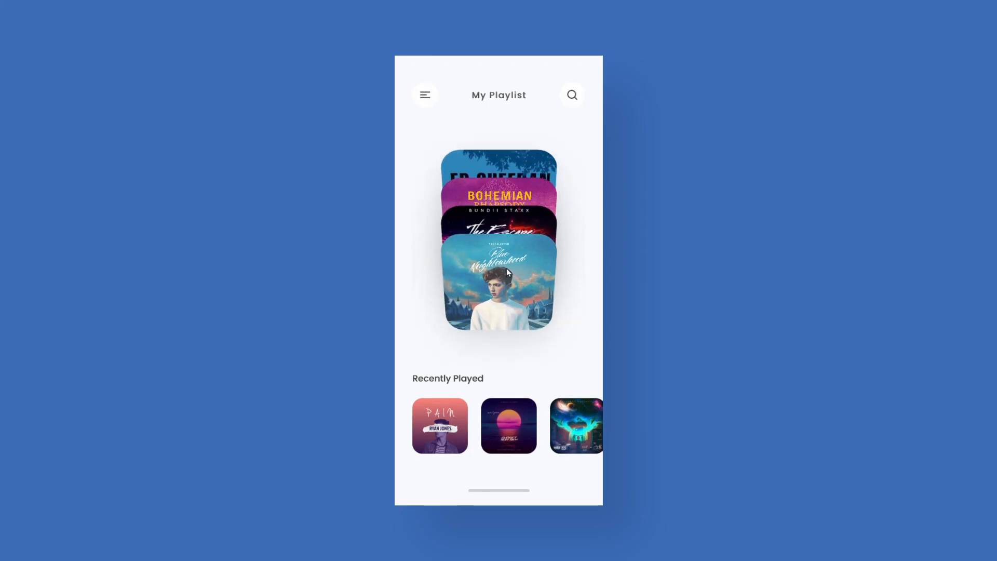
- Rename the album card group (Group 10) to Playlist in the Layers panel
{"action": "left_click", "coordinate": [508, 270]}
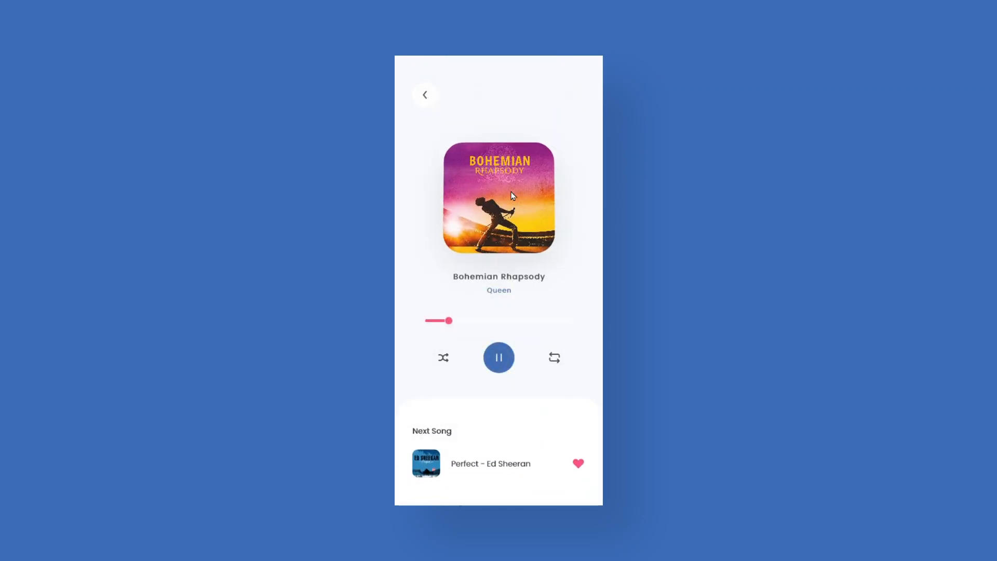
{"action": "left_click", "coordinate": [425, 95]}
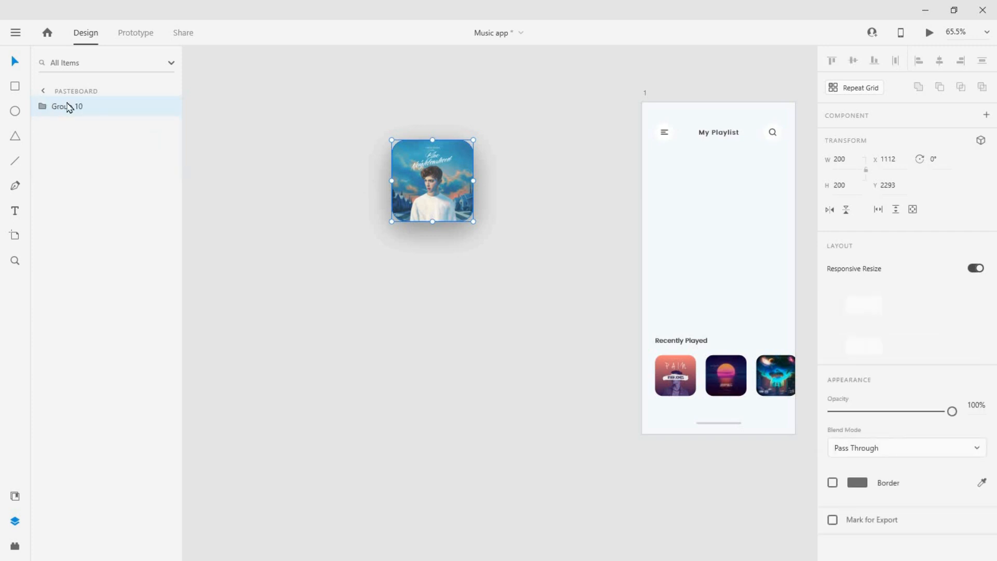
{"action": "double_click", "coordinate": [67, 106]}
{"action": "type", "text": "Playlist"}
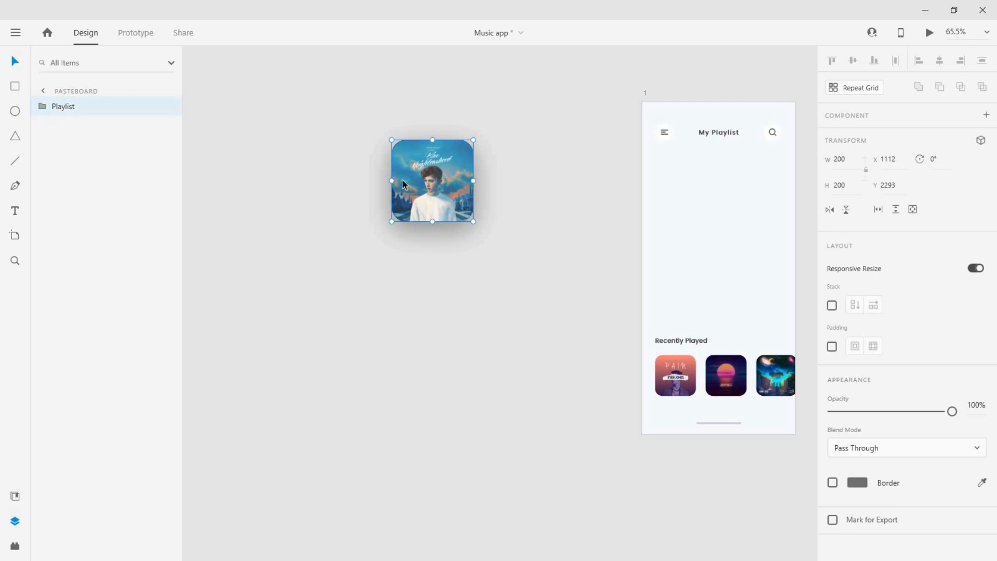
- Move the Playlist group onto artboard 1, centred above Recently Played
{"action": "left_click_drag", "start_coordinate": [432, 180], "coordinate": [718, 239]}
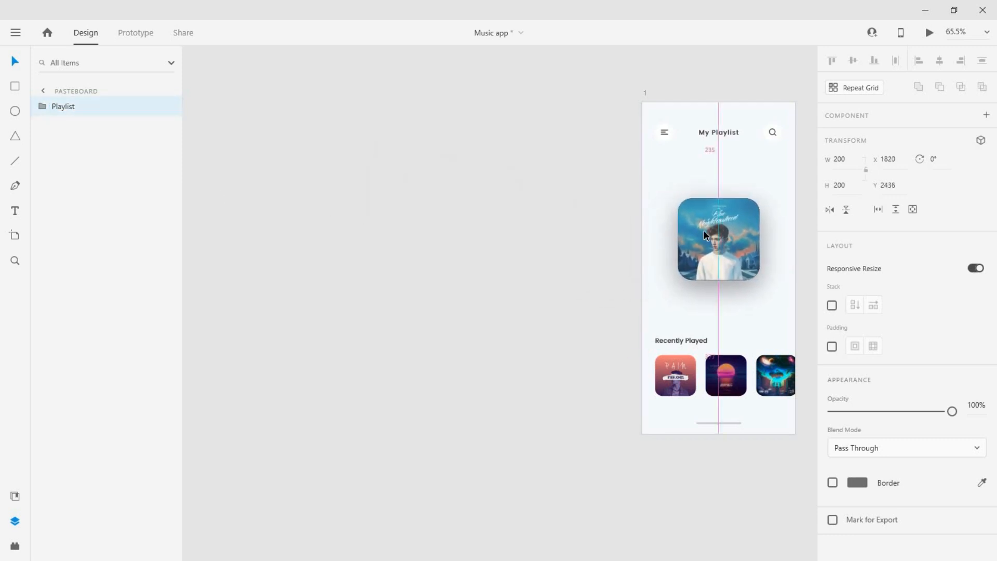
{"action": "left_click_drag", "start_coordinate": [718, 239], "coordinate": [720, 237]}
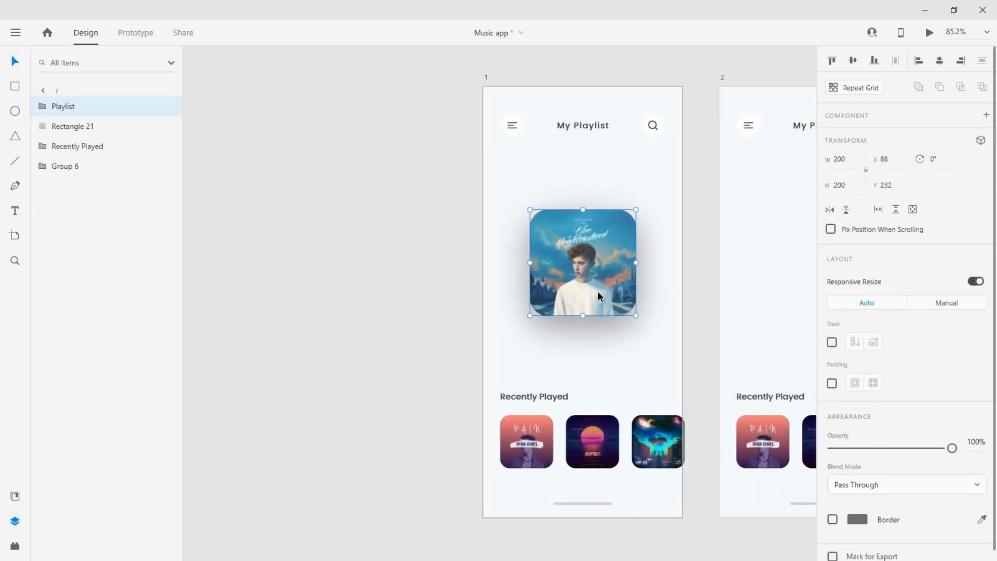
- Nudge the cards inside Playlist down in 10 px steps so the back covers peek out
{"action": "left_click", "coordinate": [44, 106]}
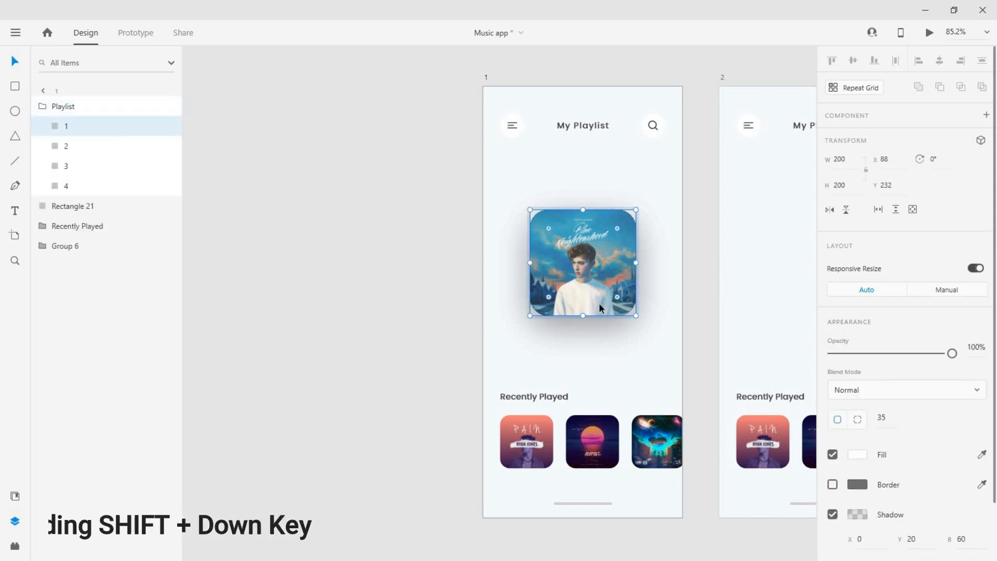
{"action": "key", "text": "Shift+Down"}
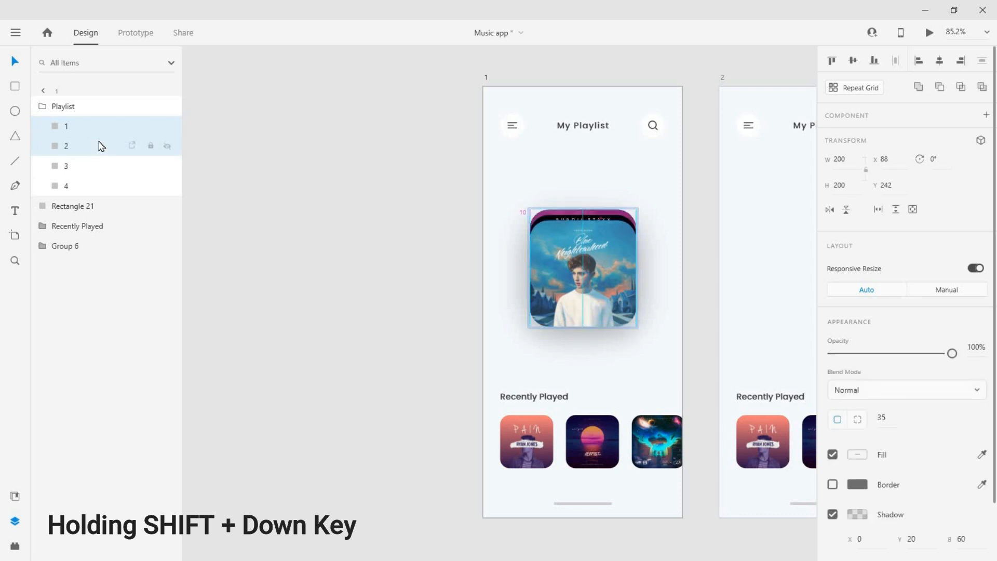
{"action": "key", "text": "Shift+Down"}
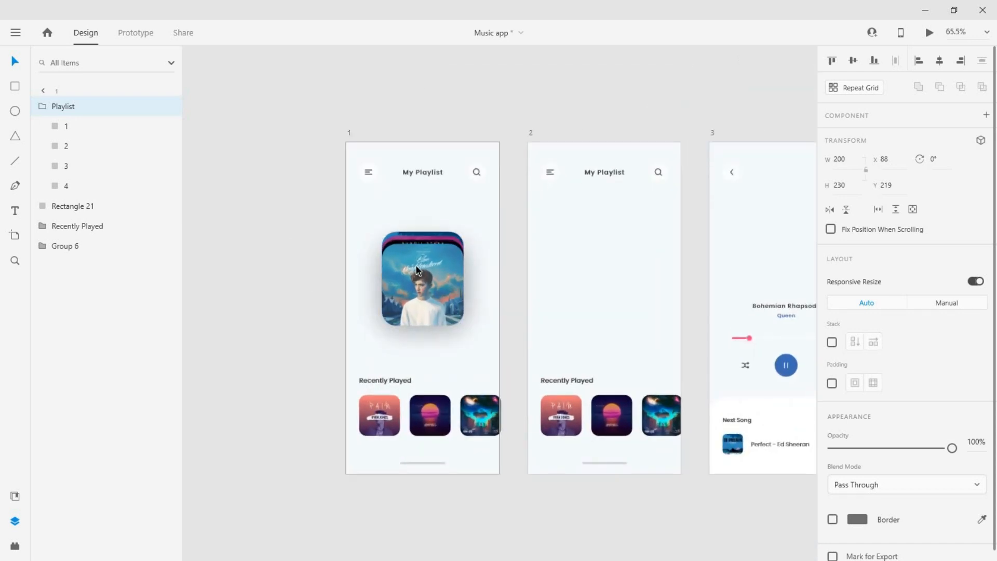
- Copy the card stack to artboard 2 and spread the back cards apart vertically
{"action": "left_click", "coordinate": [422, 278]}
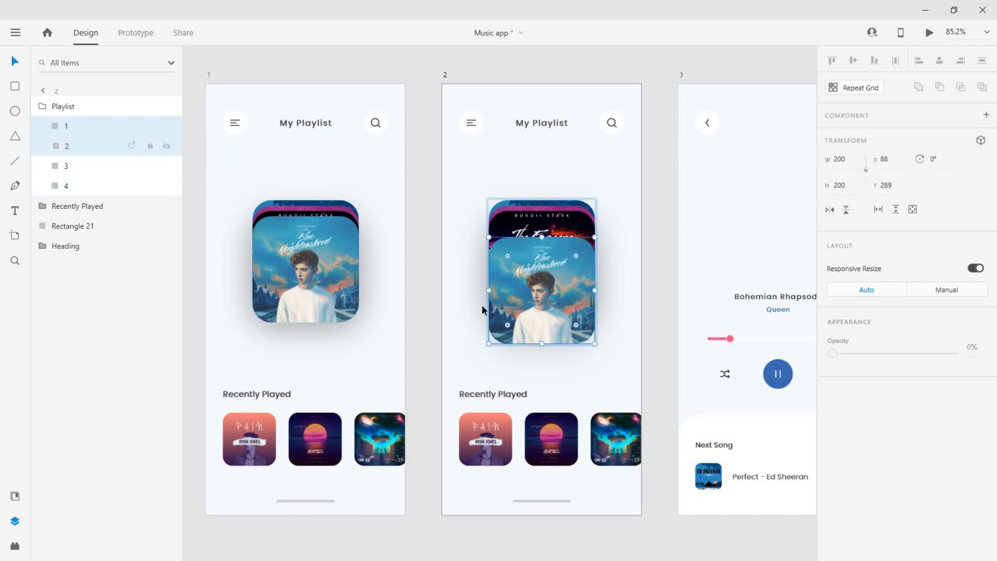
{"action": "left_click_drag", "start_coordinate": [833, 354], "coordinate": [953, 353]}
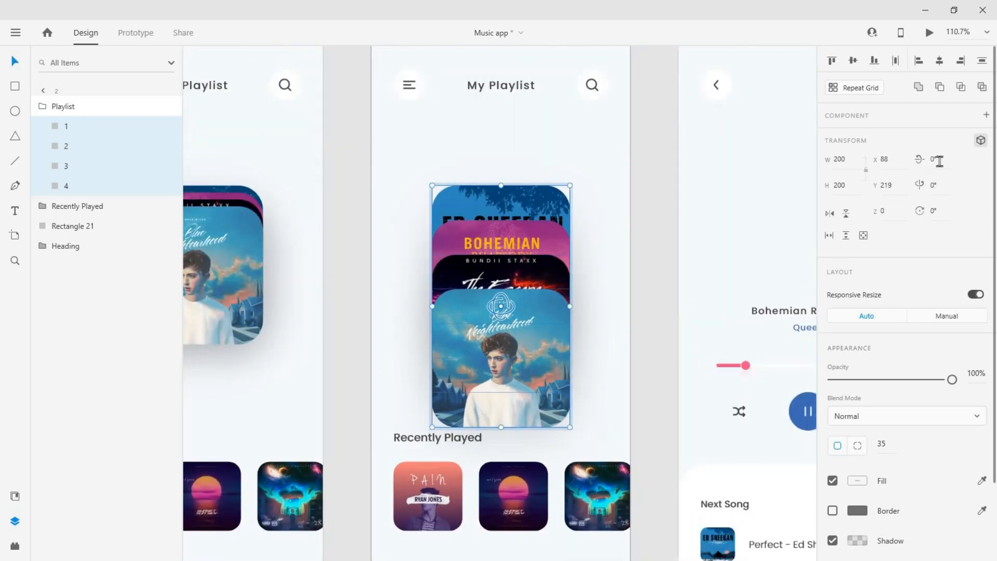
- Tilt the fanned cards by -30° X rotation in 3D and centre the stack on artboard 2
{"action": "left_click", "coordinate": [938, 161]}
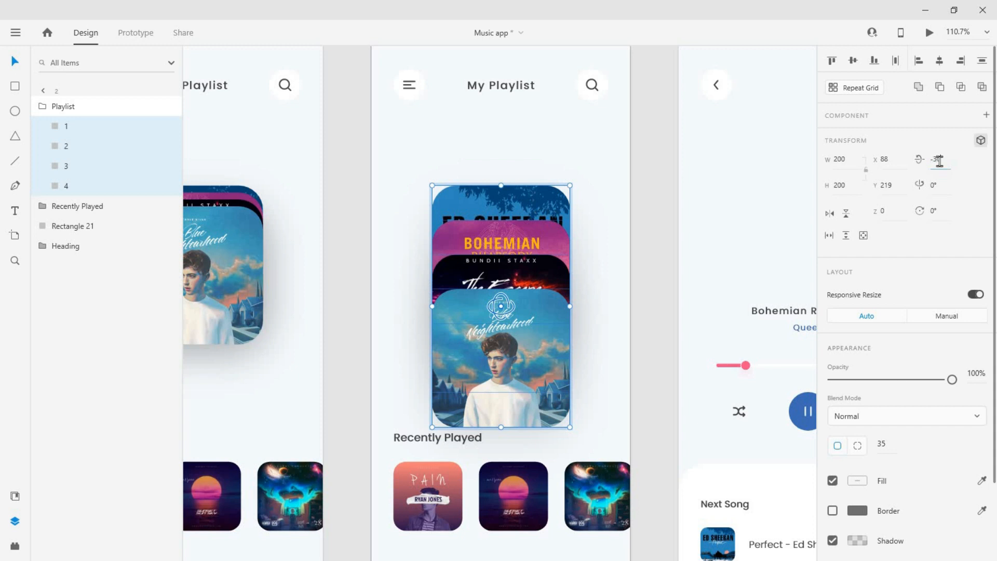
{"action": "type", "text": "-30"}
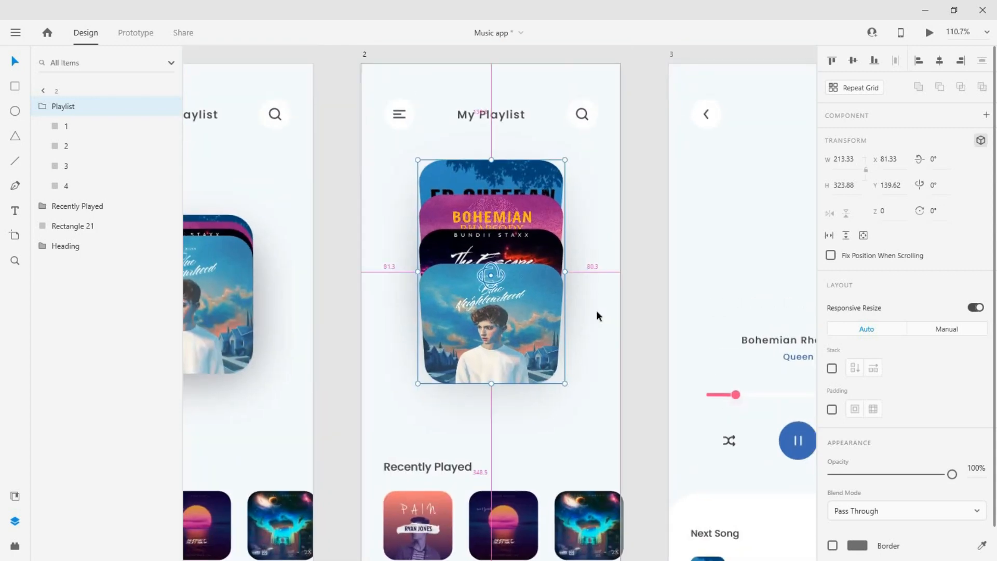
{"action": "left_click_drag", "start_coordinate": [492, 273], "coordinate": [491, 293]}
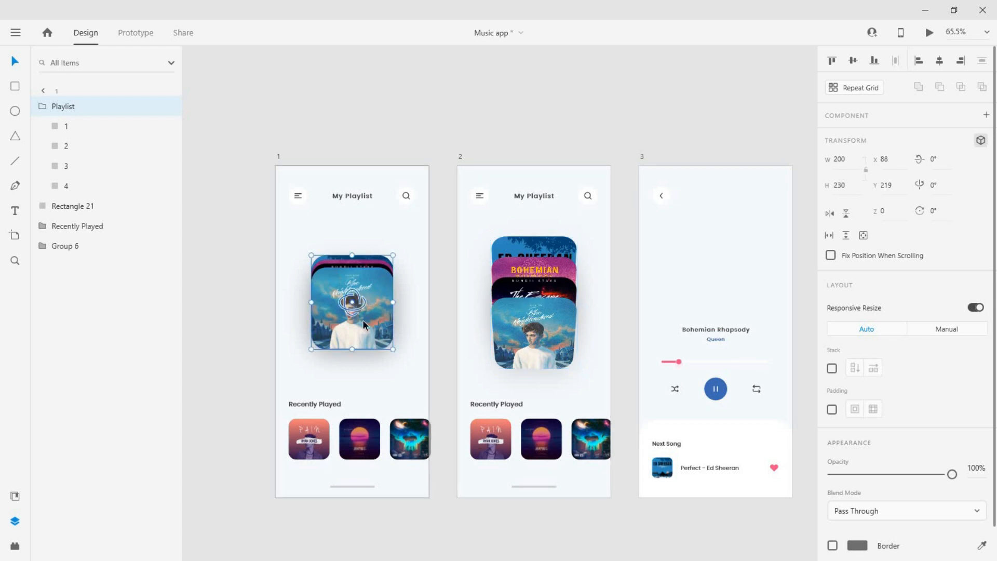
- Paste the Playlist group onto artboard 3, the player screen
{"action": "left_click", "coordinate": [642, 156]}
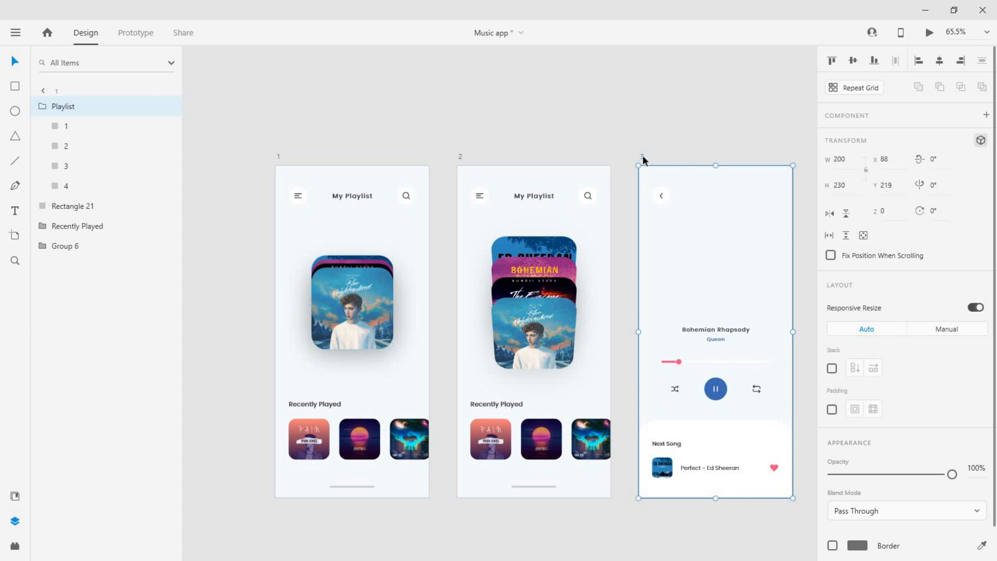
{"action": "left_click", "coordinate": [716, 302]}
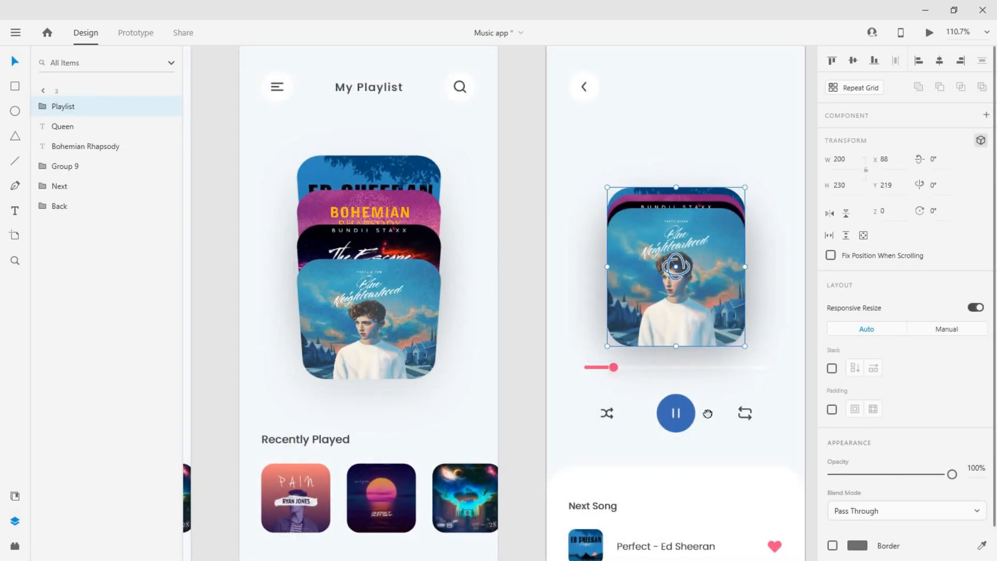
{"action": "scroll", "scroll_direction": "down", "scroll_amount": 3}
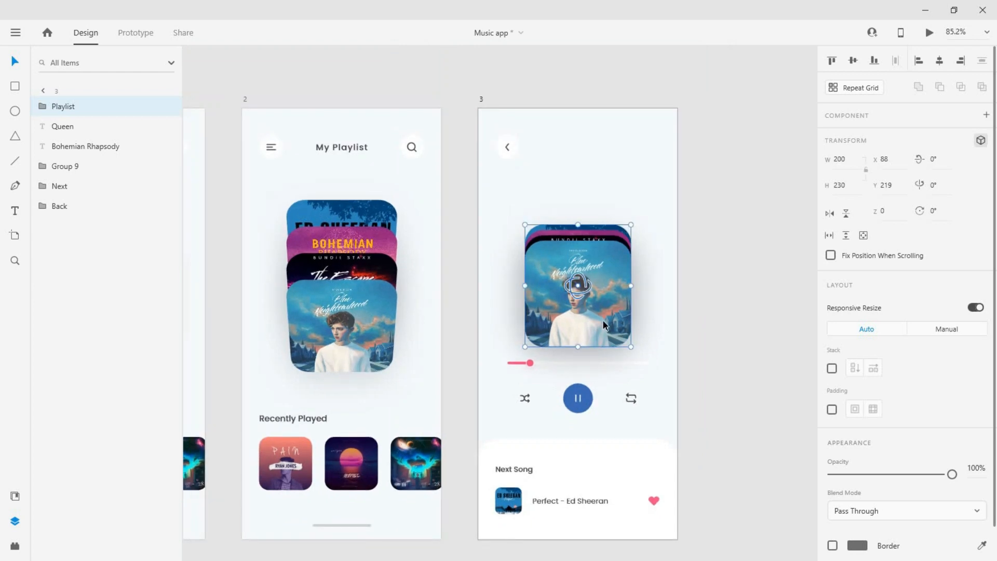
{"action": "mouse_move", "coordinate": [602, 321]}
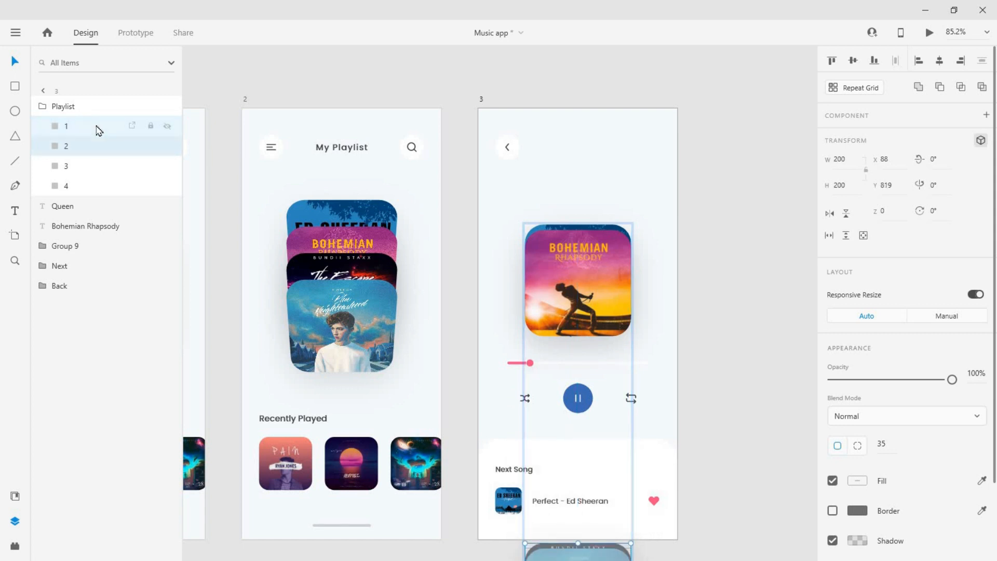
{"action": "mouse_move", "coordinate": [98, 133]}
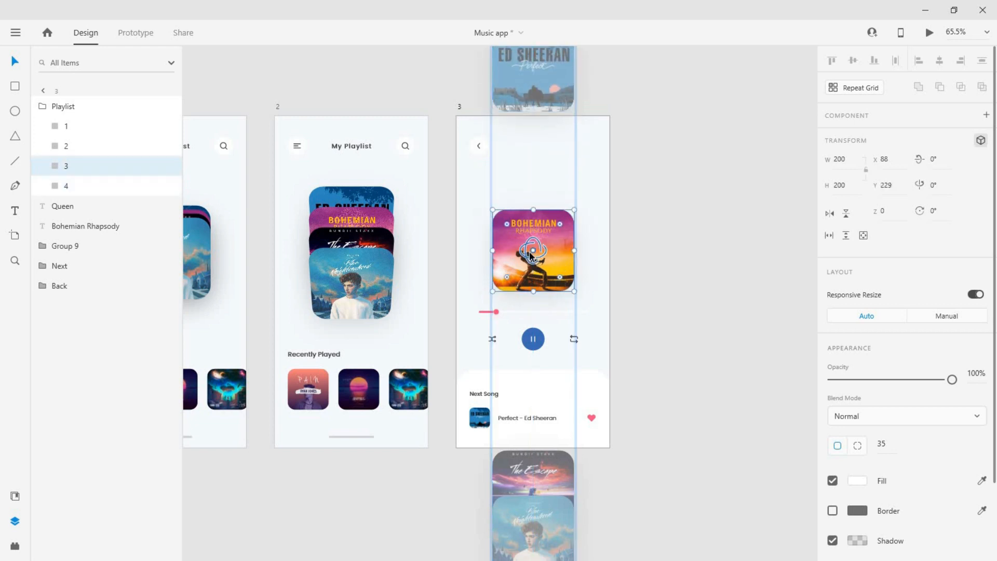
{"action": "mouse_move", "coordinate": [556, 291]}
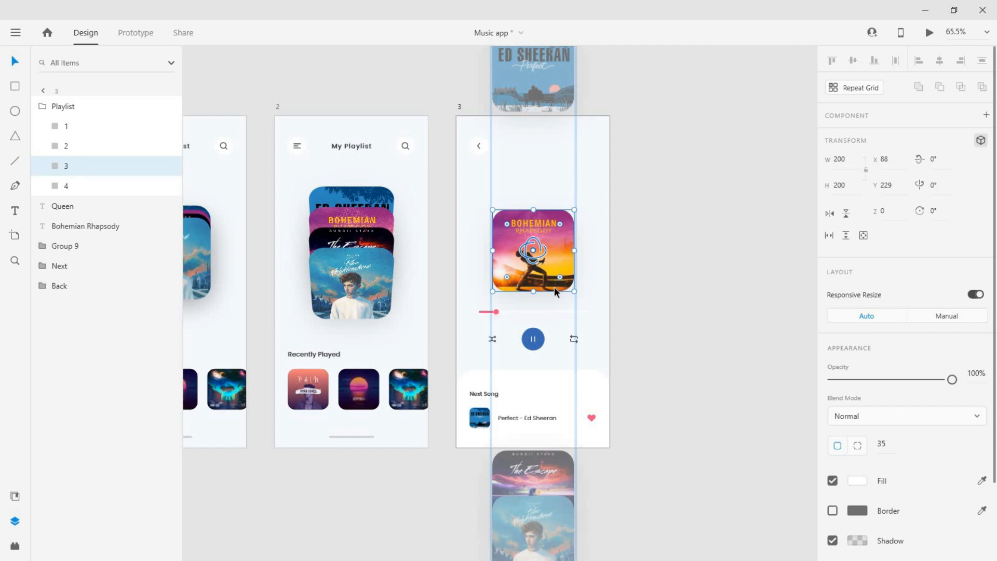
- Raise the Bohemian Rhapsody cover above its title and give it a 360° 3D rotation
{"action": "left_click_drag", "start_coordinate": [533, 251], "coordinate": [533, 231]}
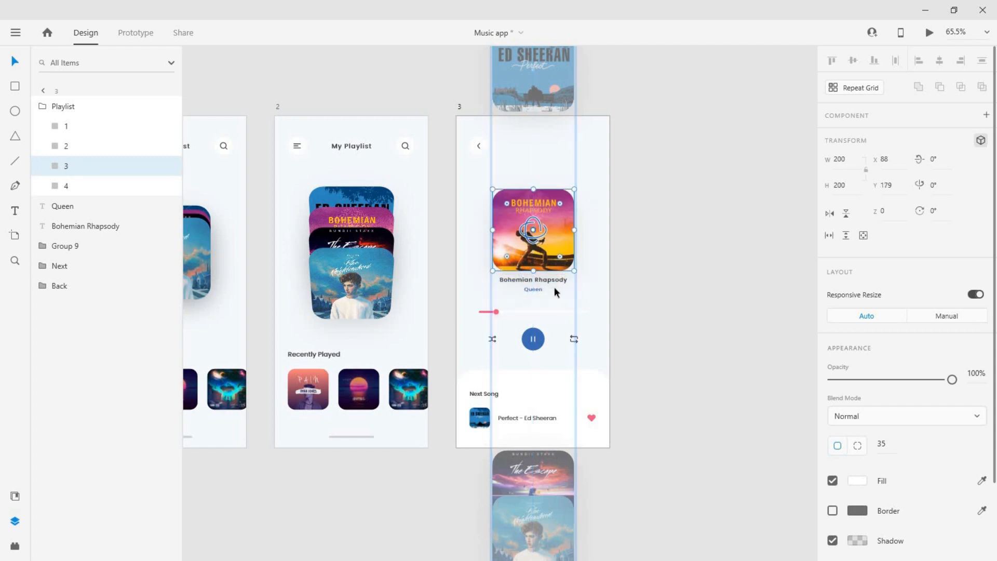
{"action": "mouse_move", "coordinate": [547, 270]}
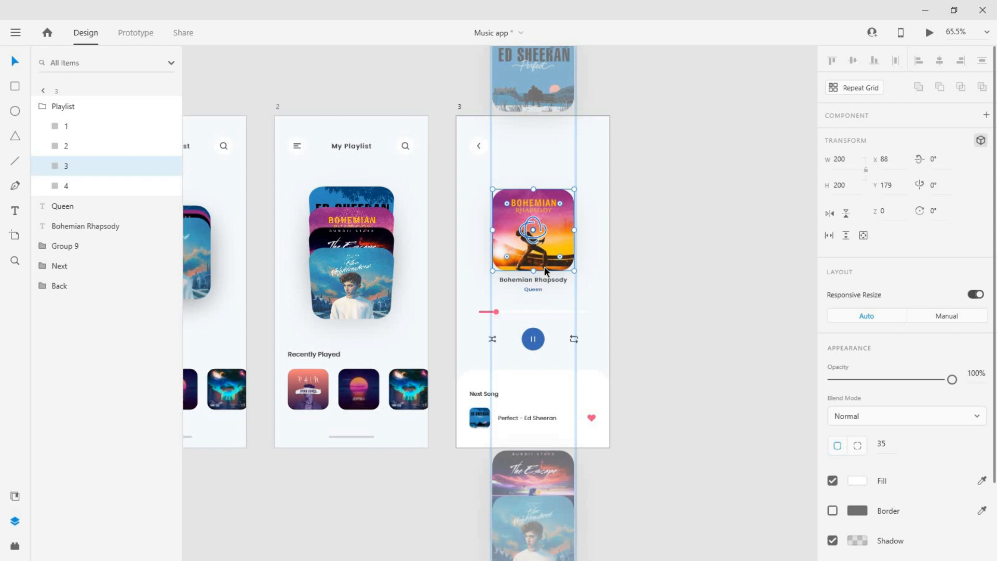
{"action": "mouse_move", "coordinate": [567, 274]}
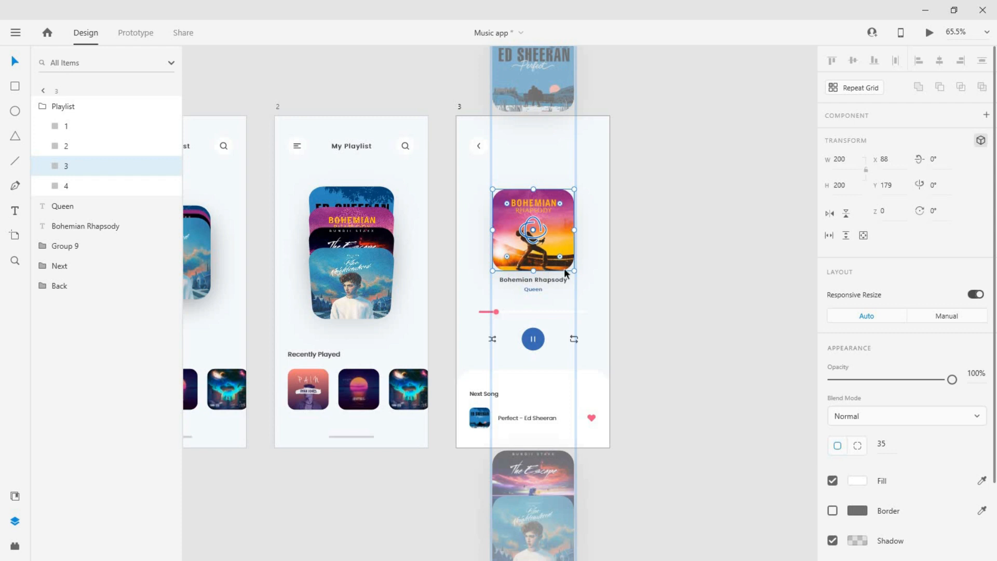
{"action": "mouse_move", "coordinate": [597, 258]}
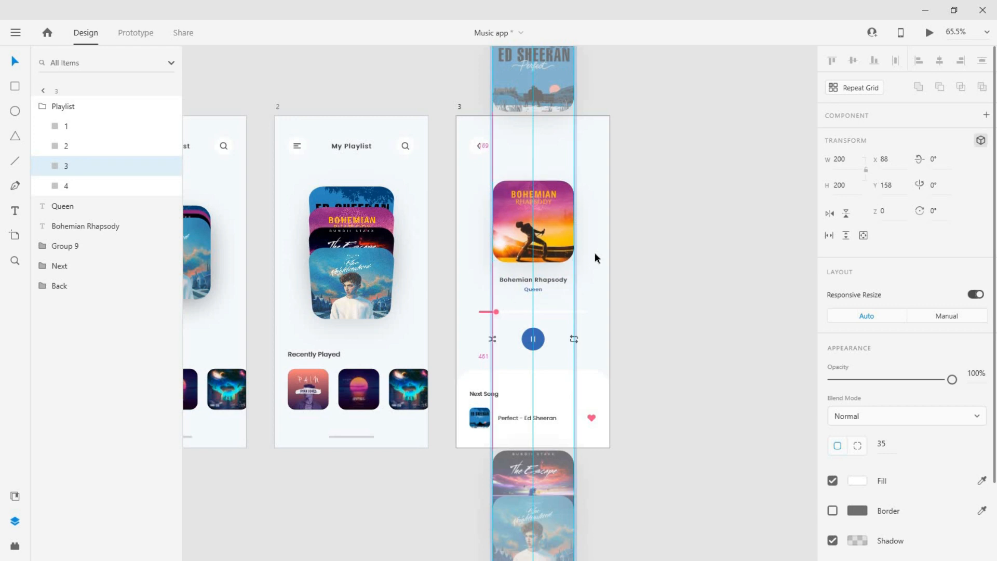
{"action": "left_click", "coordinate": [533, 221]}
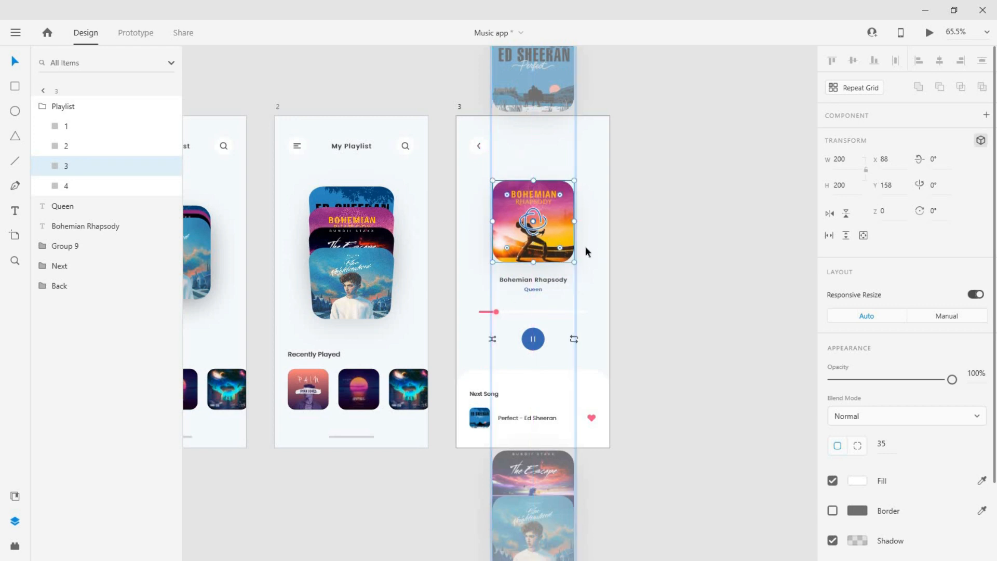
{"action": "mouse_move", "coordinate": [574, 262]}
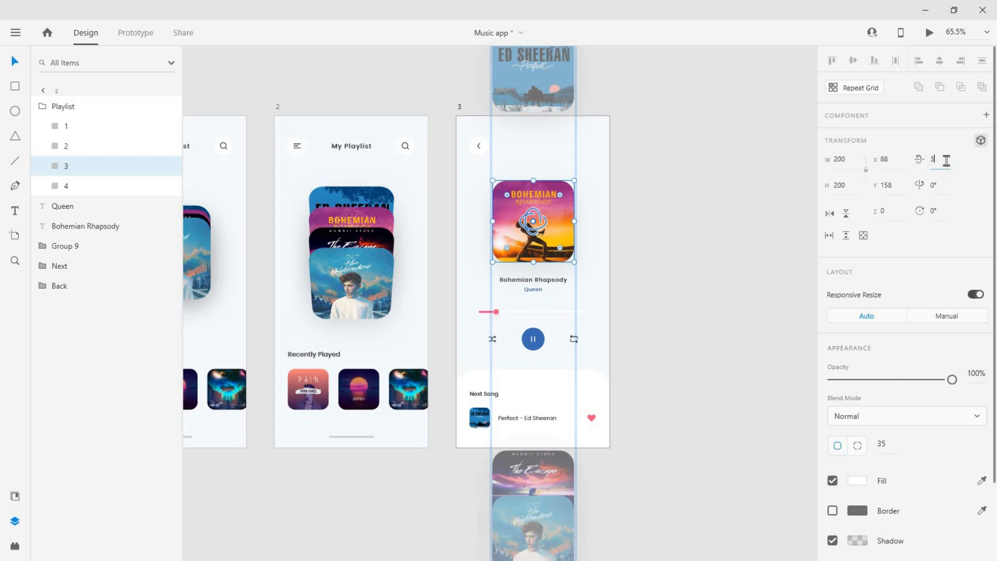
{"action": "type", "text": "360°"}
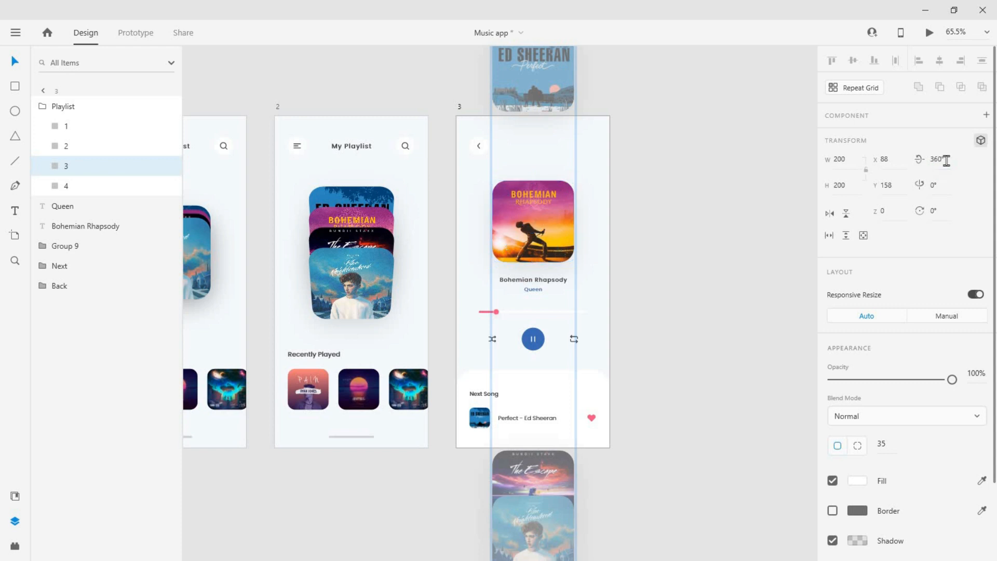
{"action": "left_click", "coordinate": [533, 222]}
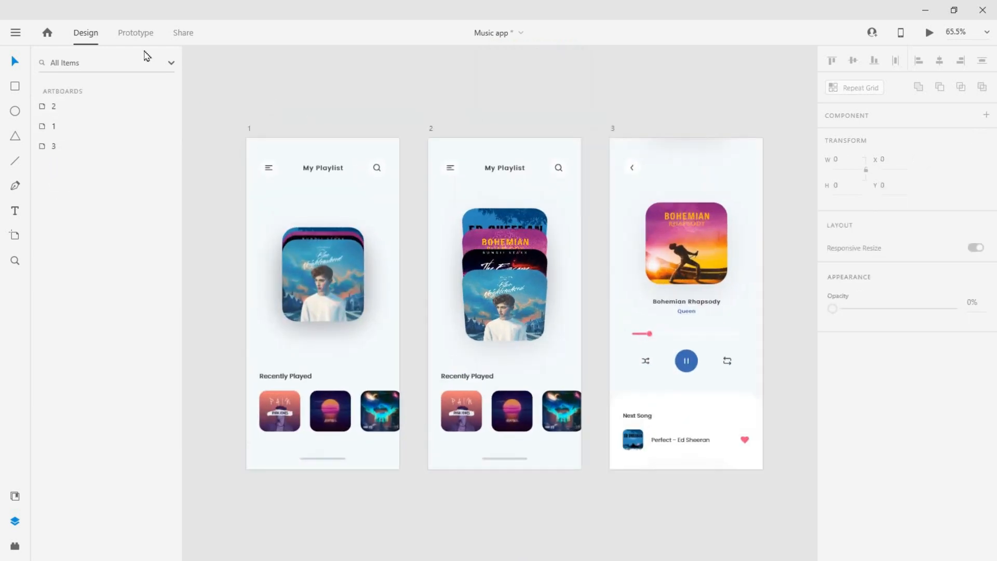
- In Prototype mode, set the artboard 1 stack's tap to Auto-Animate, Snap easing, 1 s duration
{"action": "left_click", "coordinate": [135, 32]}
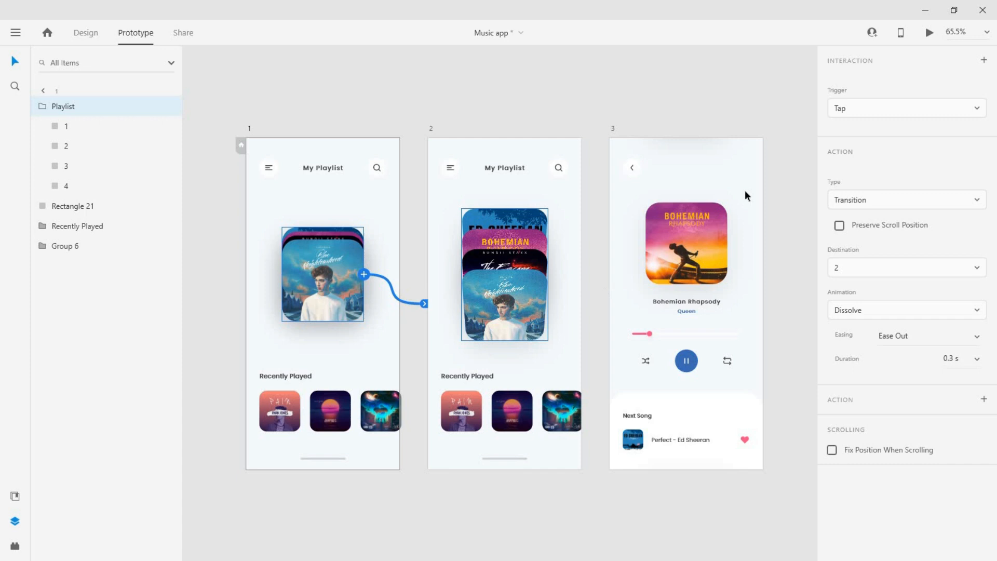
{"action": "mouse_move", "coordinate": [880, 201]}
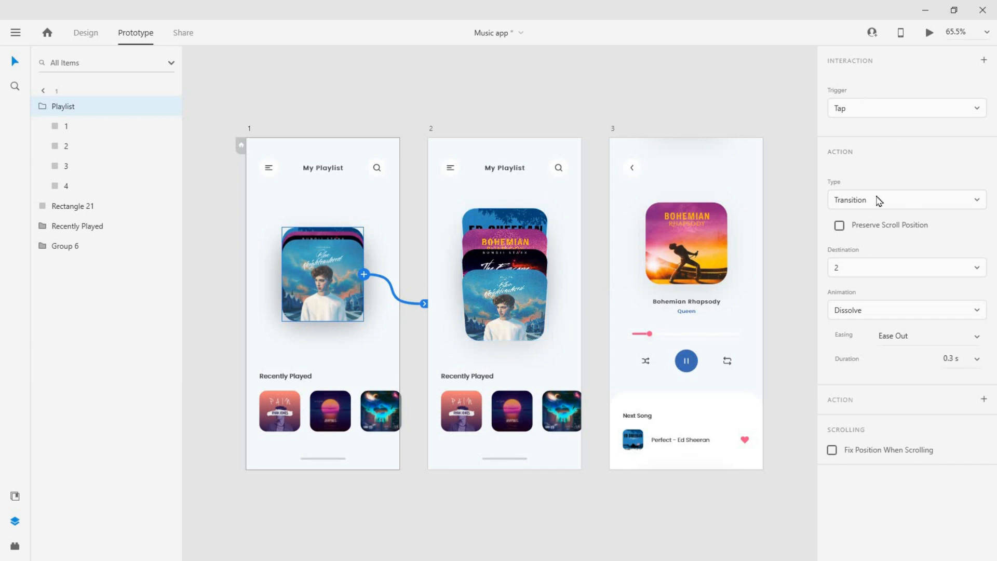
{"action": "left_click", "coordinate": [907, 201]}
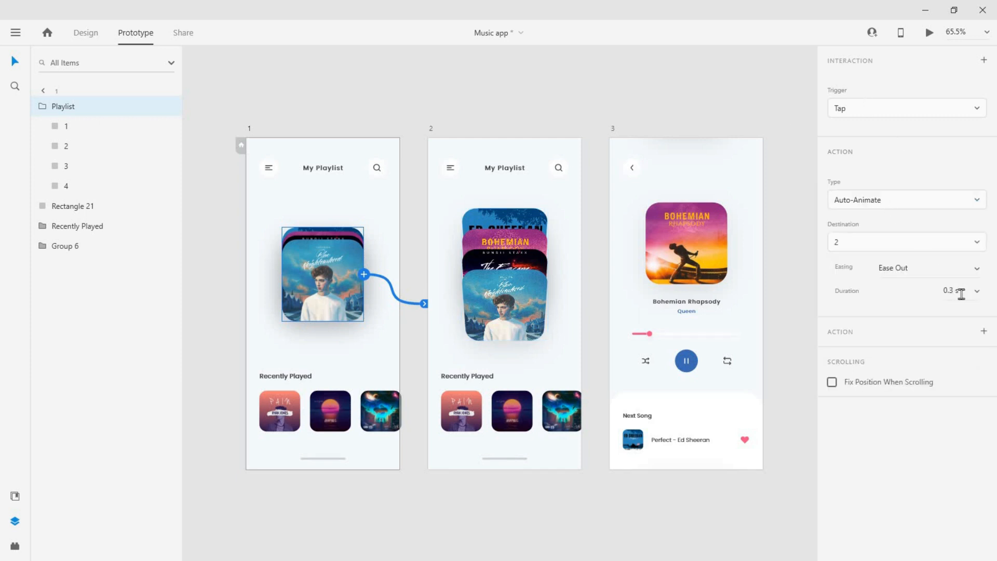
{"action": "left_click", "coordinate": [926, 269]}
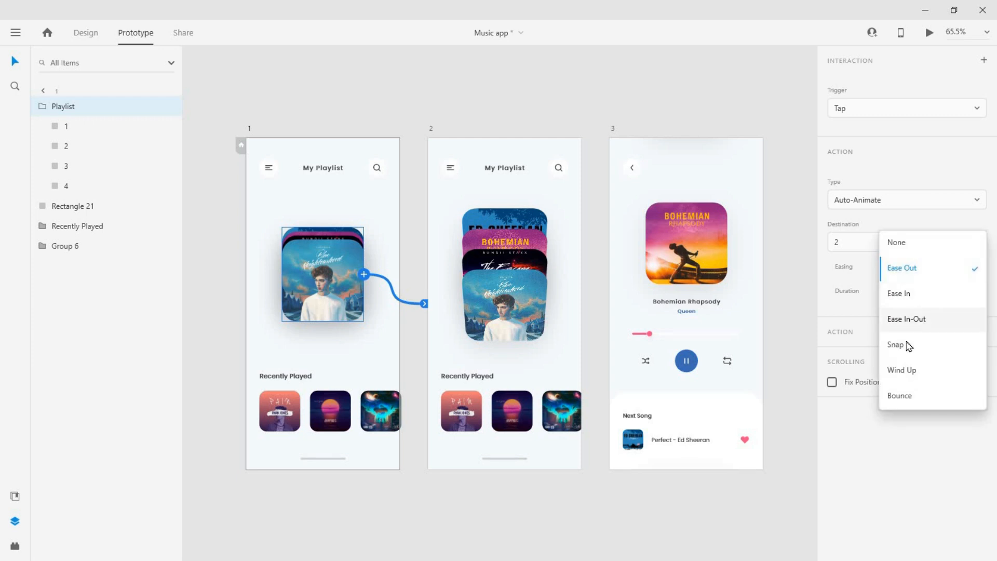
{"action": "left_click", "coordinate": [896, 345]}
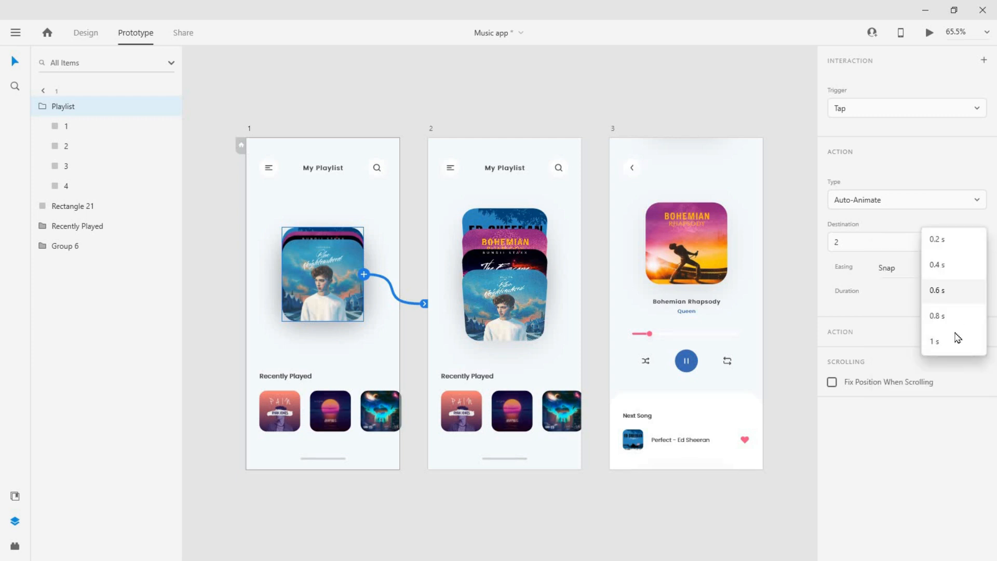
{"action": "left_click", "coordinate": [936, 341]}
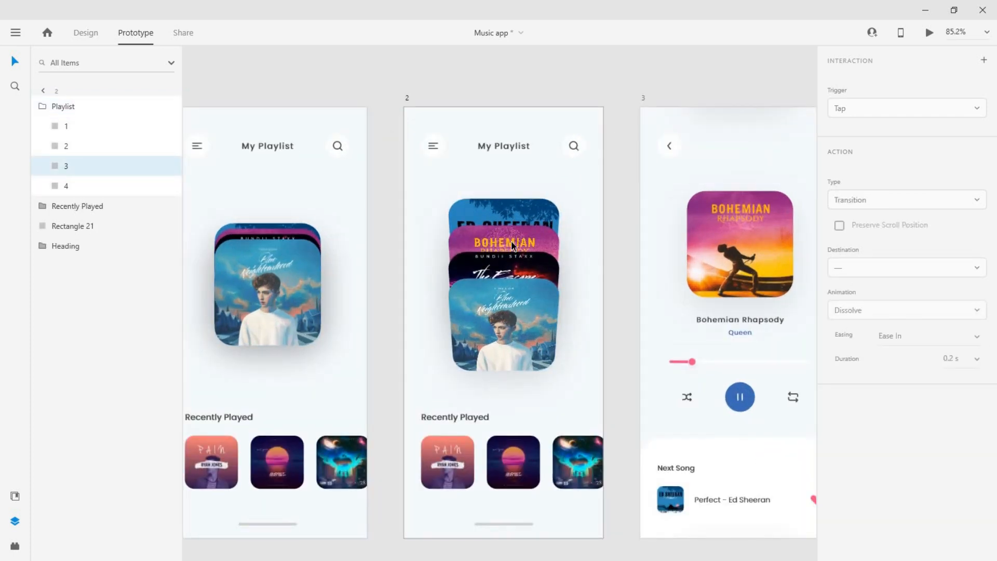
- Set the back arrow to Auto-Animate to artboard 2, and wire the artboard 2 stack to artboard 3
{"action": "left_click", "coordinate": [504, 283]}
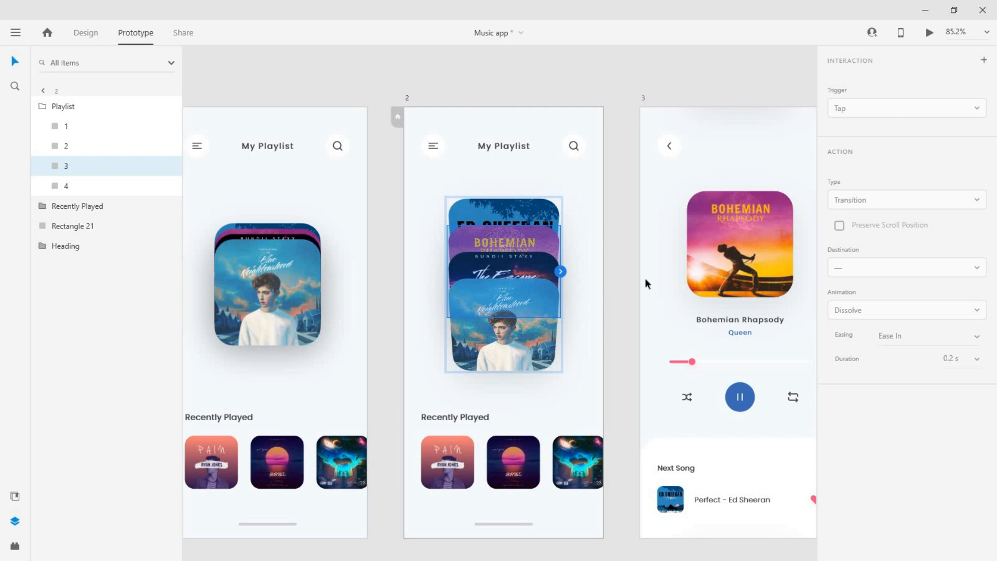
{"action": "left_click", "coordinate": [907, 200]}
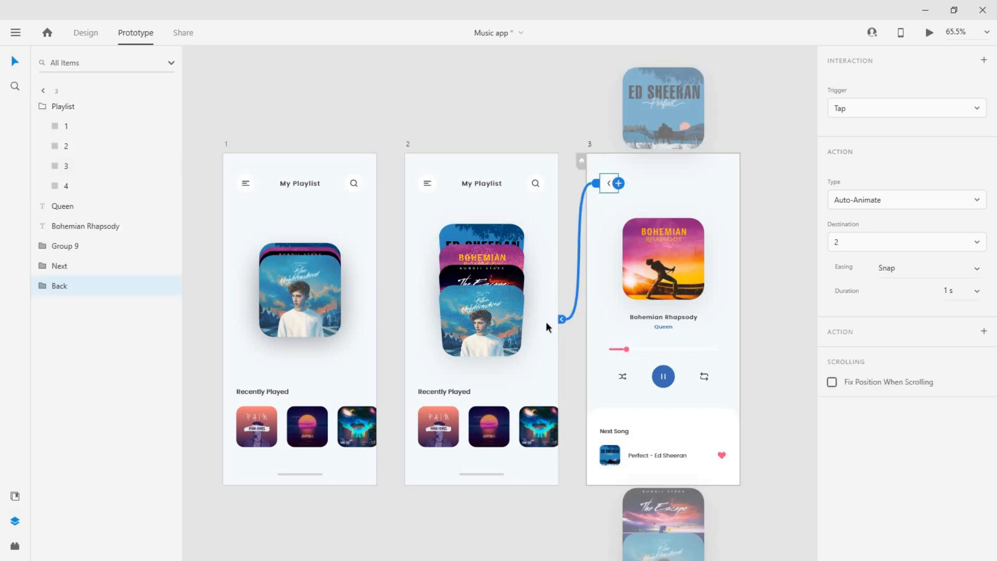
{"action": "mouse_move", "coordinate": [430, 192]}
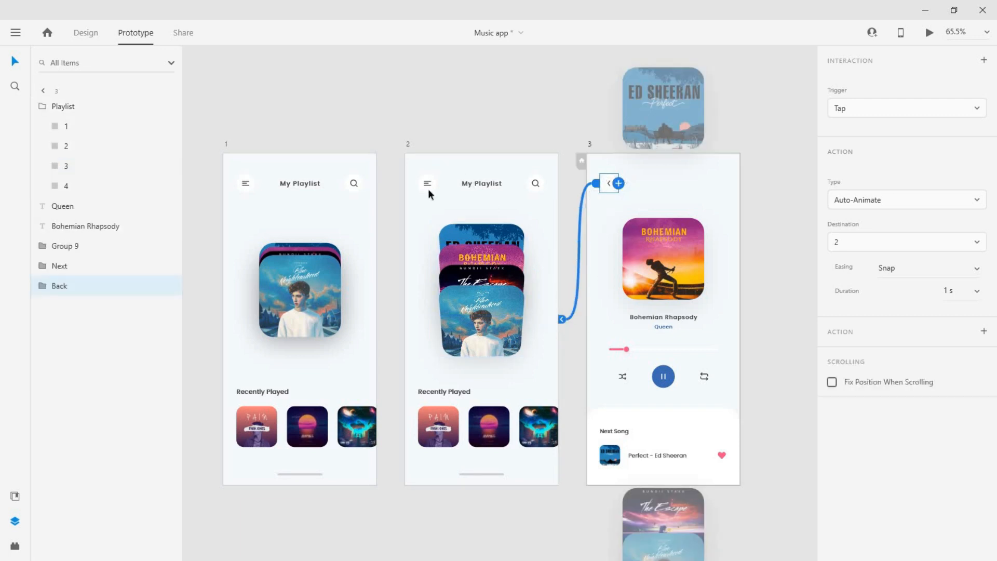
{"action": "left_click", "coordinate": [478, 295]}
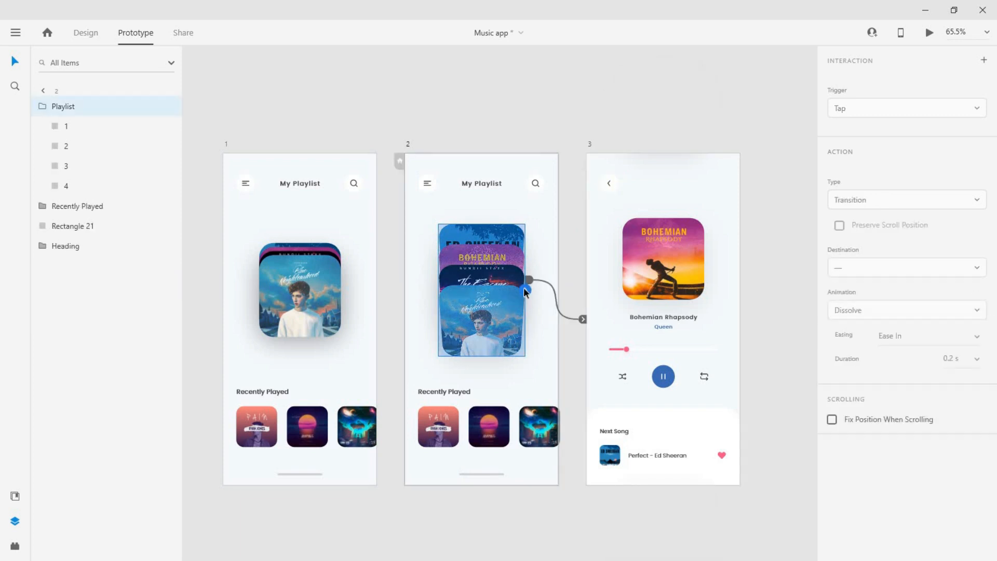
{"action": "left_click_drag", "start_coordinate": [525, 293], "coordinate": [359, 350]}
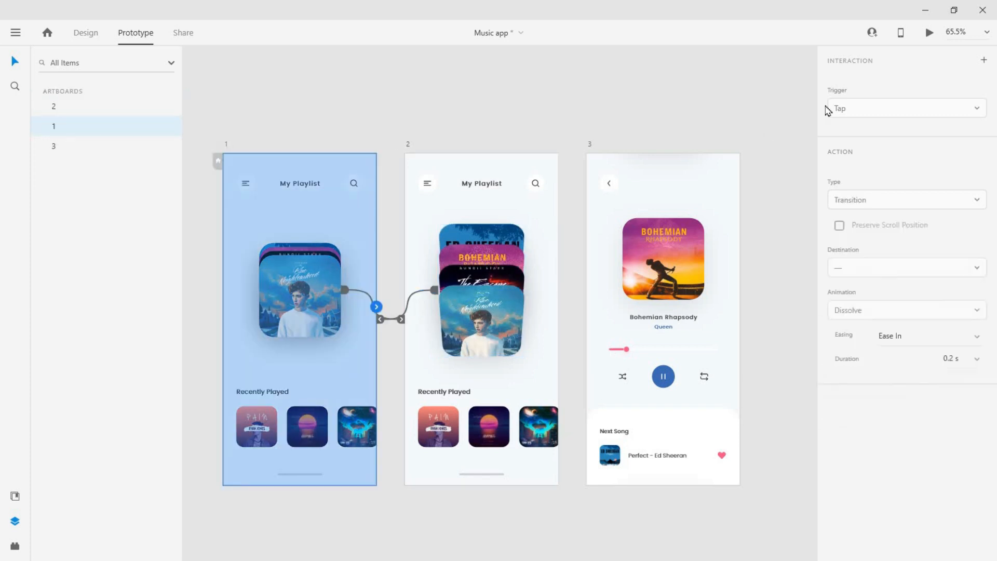
- Preview the prototype, tap the stack and back arrow to test, close it and relaunch the preview
{"action": "left_click", "coordinate": [927, 31]}
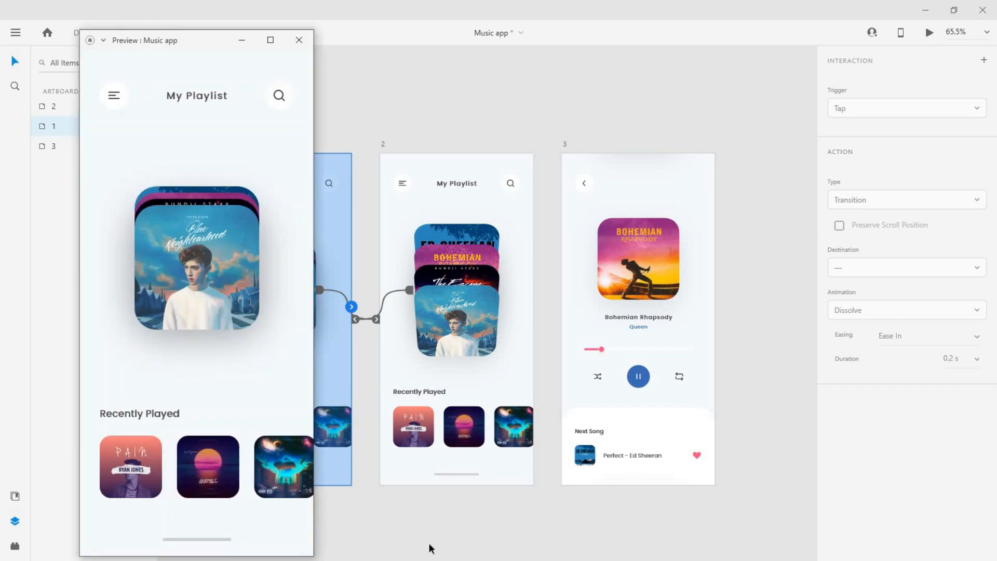
{"action": "mouse_move", "coordinate": [193, 297]}
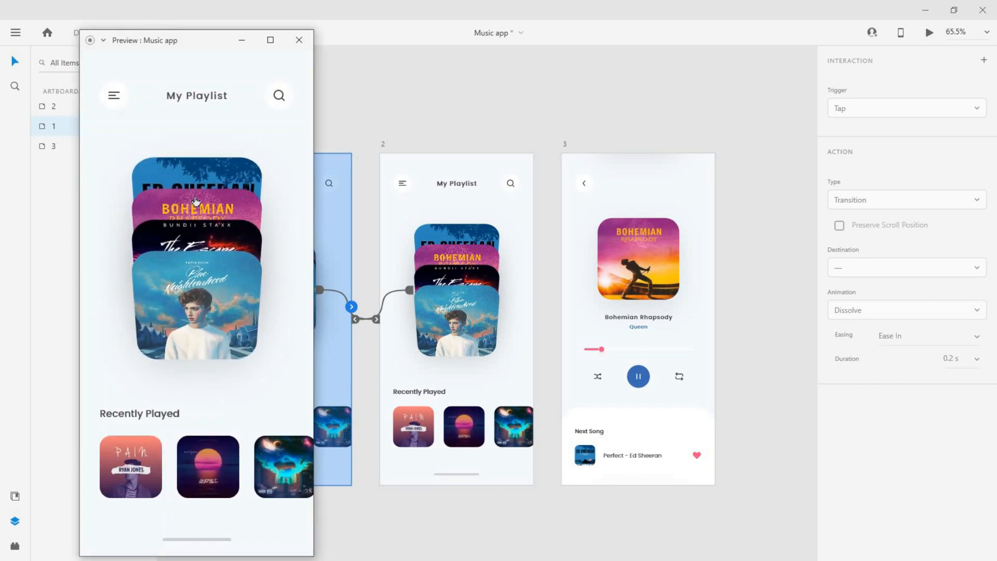
{"action": "left_click", "coordinate": [196, 209]}
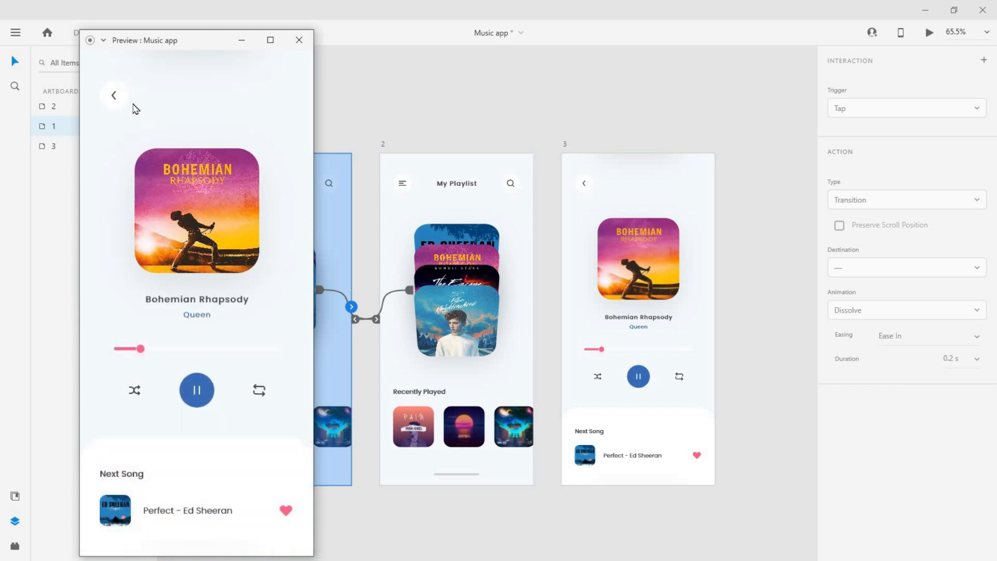
{"action": "left_click", "coordinate": [114, 96]}
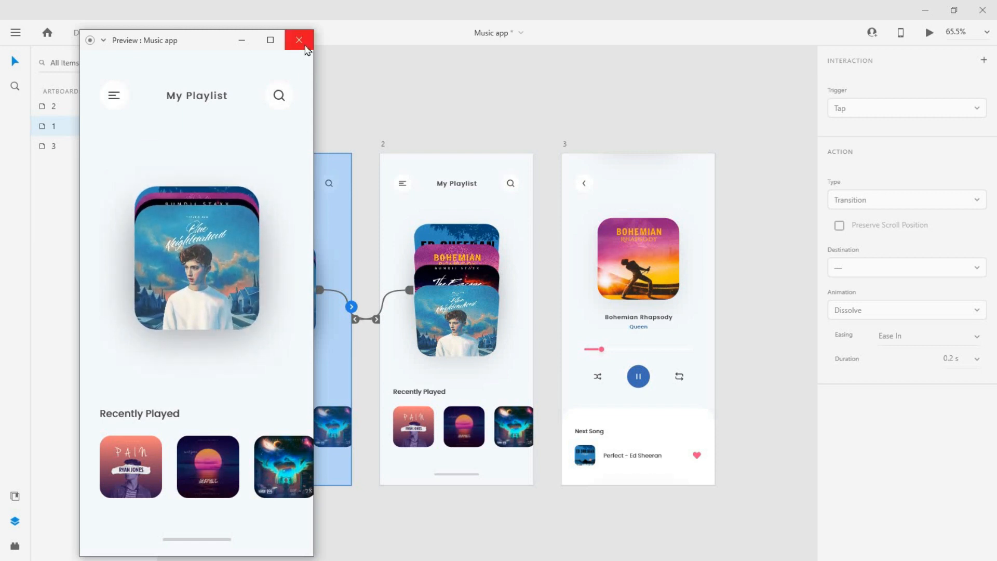
{"action": "mouse_move", "coordinate": [207, 295]}
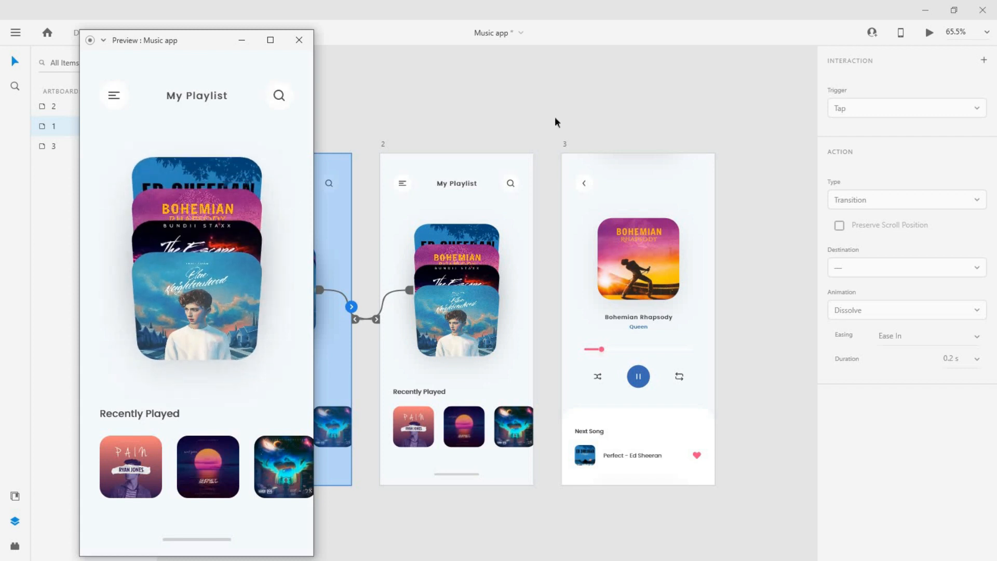
{"action": "left_click", "coordinate": [298, 40]}
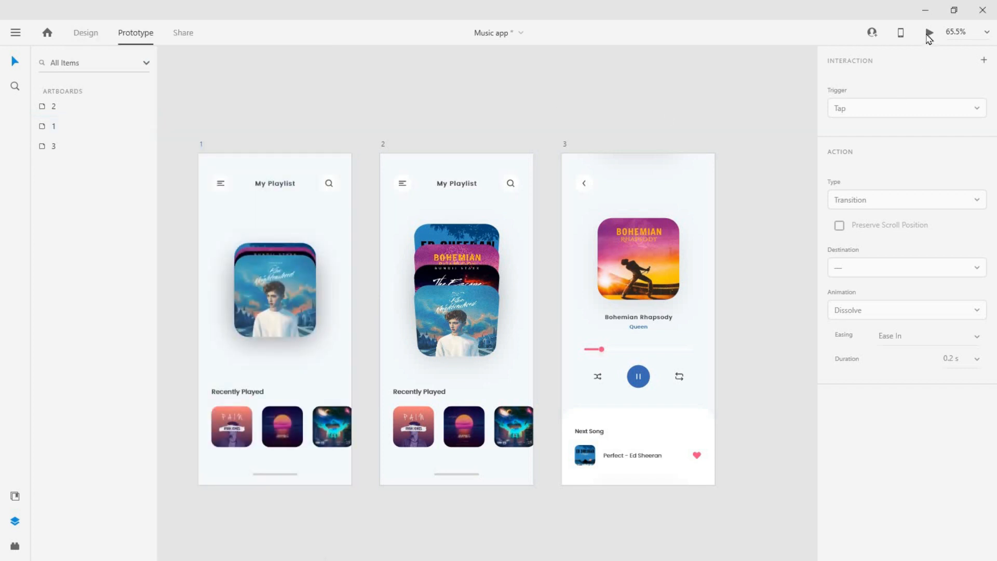
{"action": "left_click", "coordinate": [928, 31]}
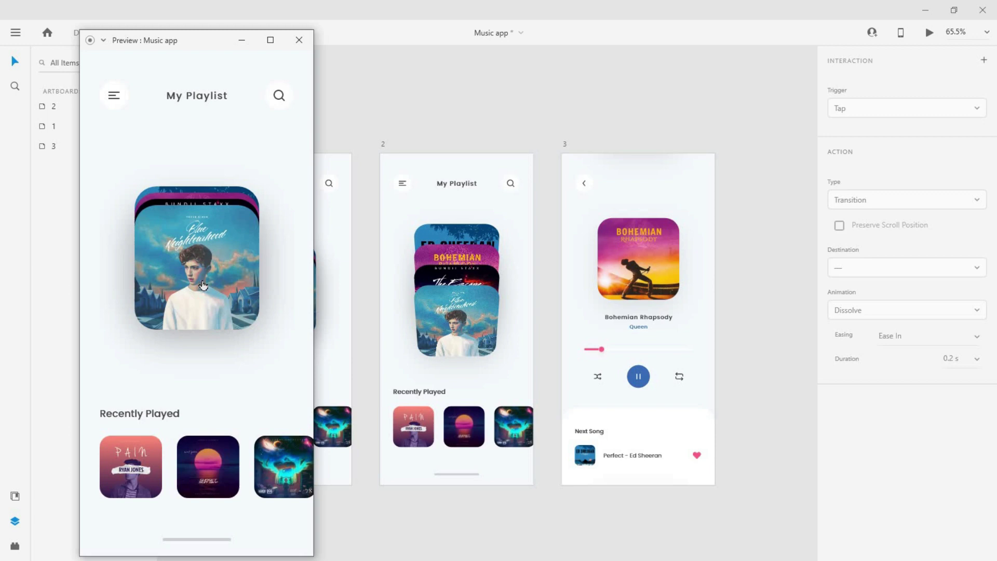